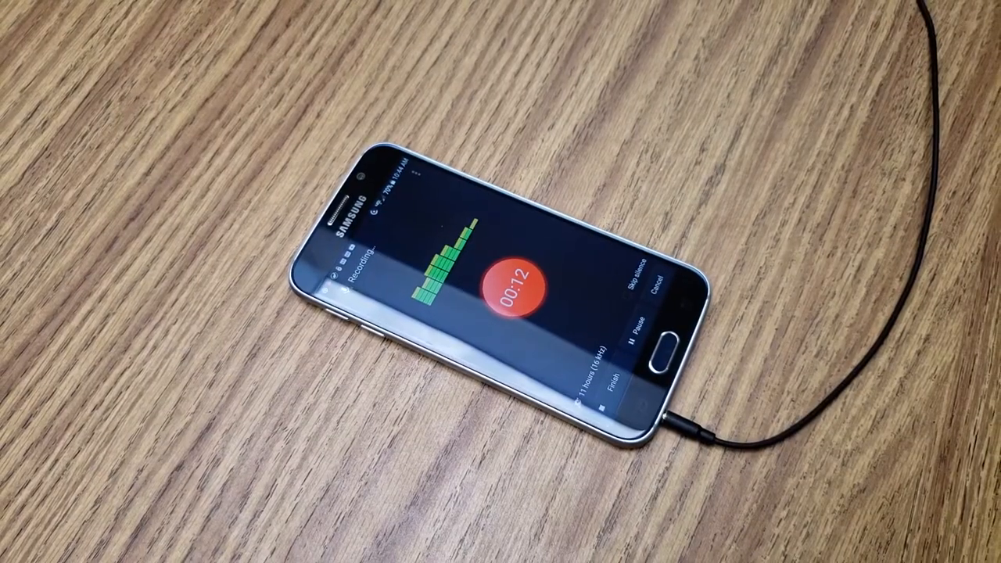
- Pause the room-audio recording at 00:14 on the recording screen
click(633, 321)
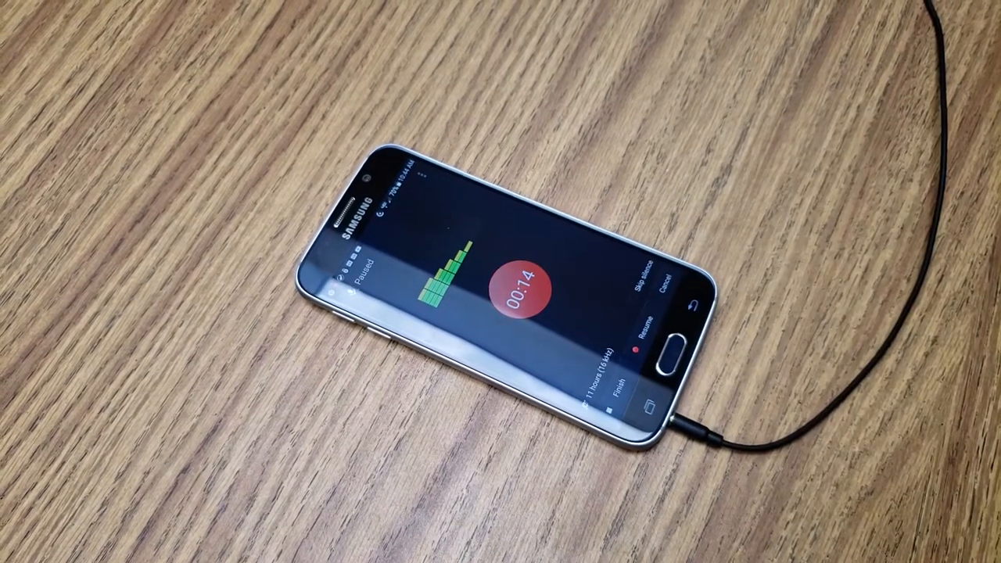